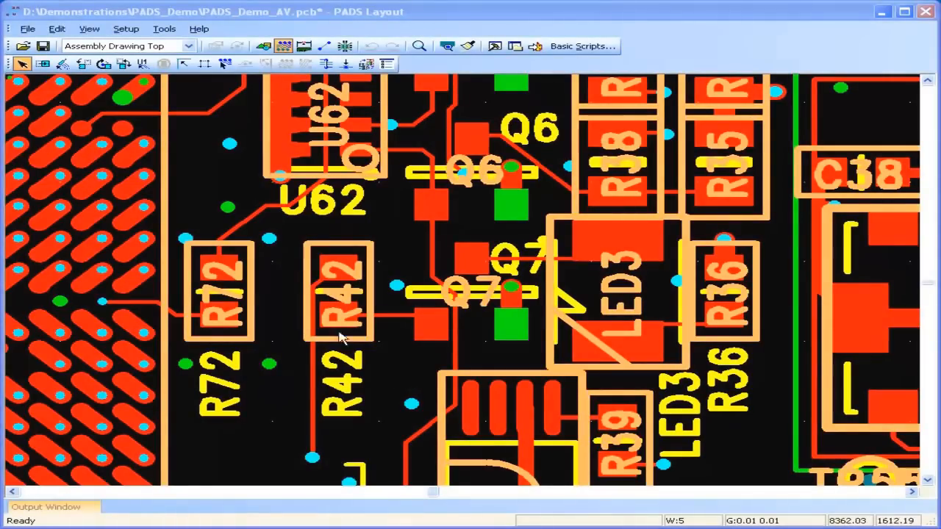
Select R42 and import the PADS_DEMO_DxDVariants.asc variants file into the board.
left_click(338, 291)
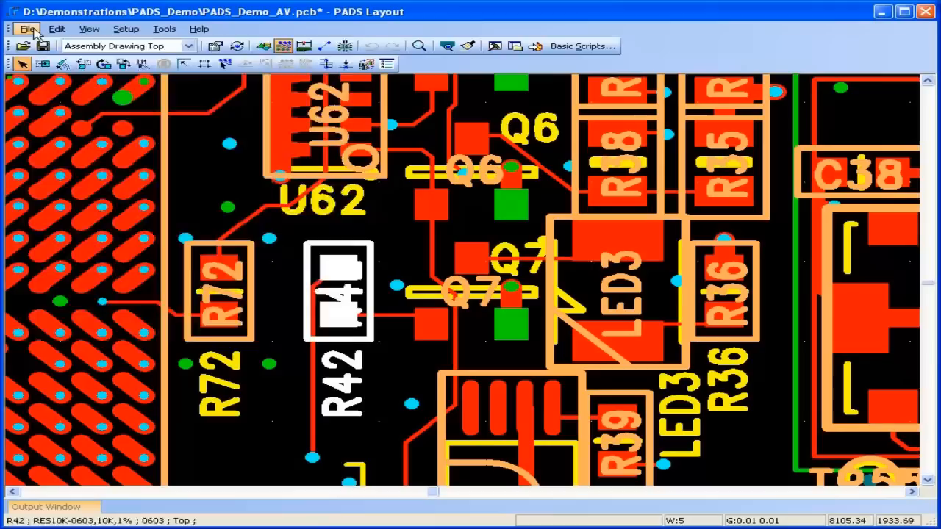
left_click(28, 29)
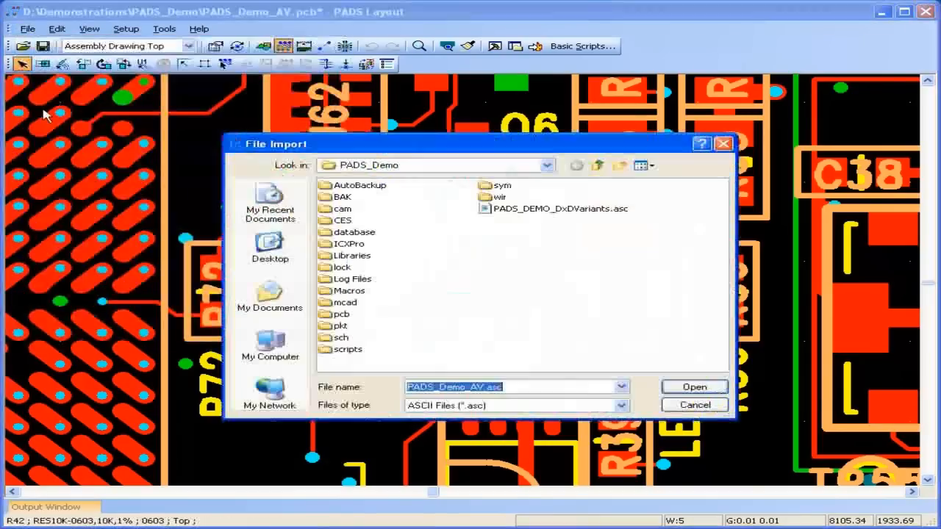
left_click(560, 209)
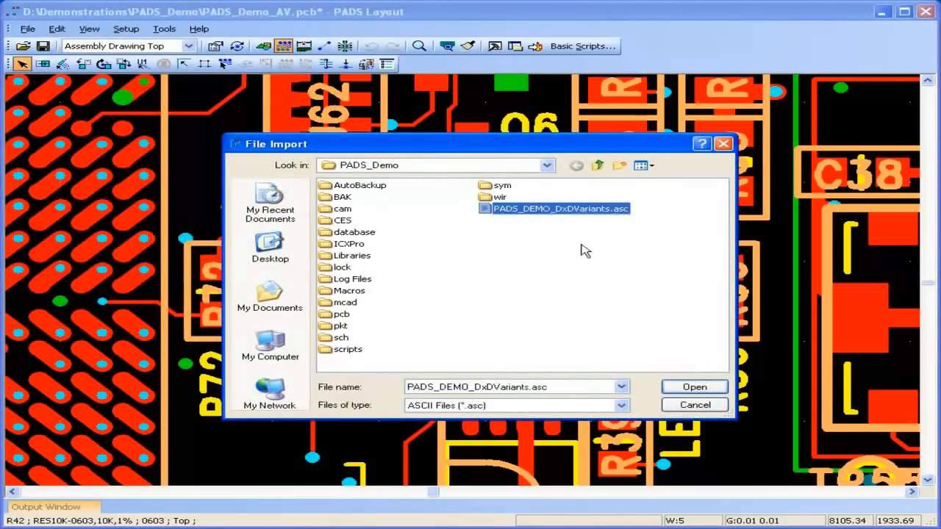
left_click(693, 387)
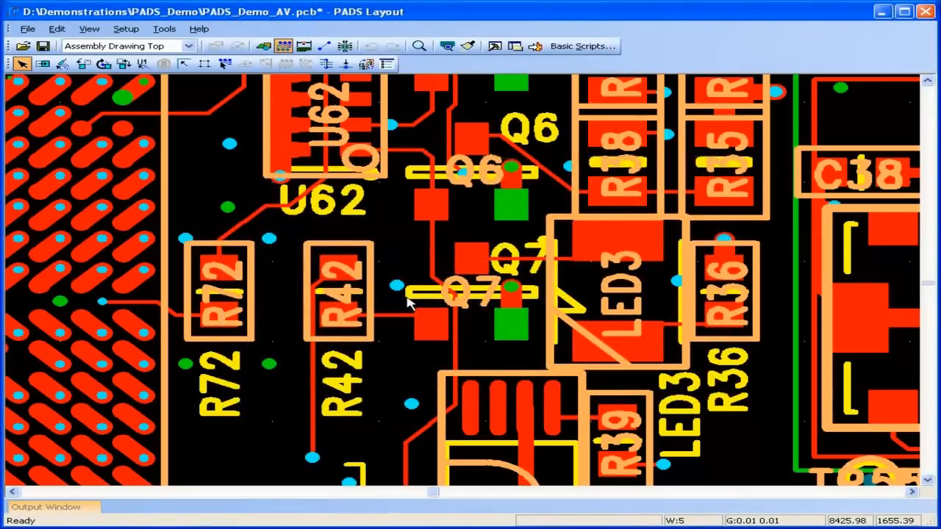
Bring up the Assembly Variants manager from the Tools menu, showing variant BuildA.
left_click(164, 29)
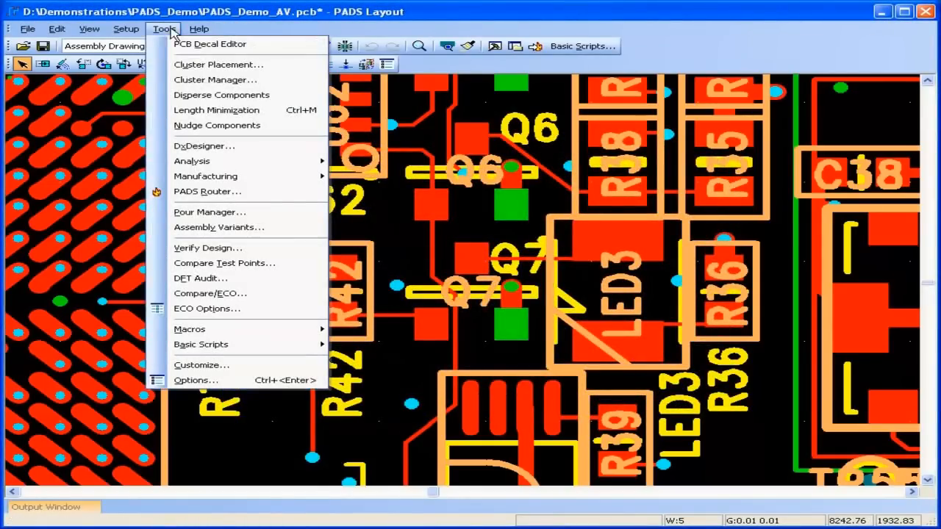
mouse_move(219, 227)
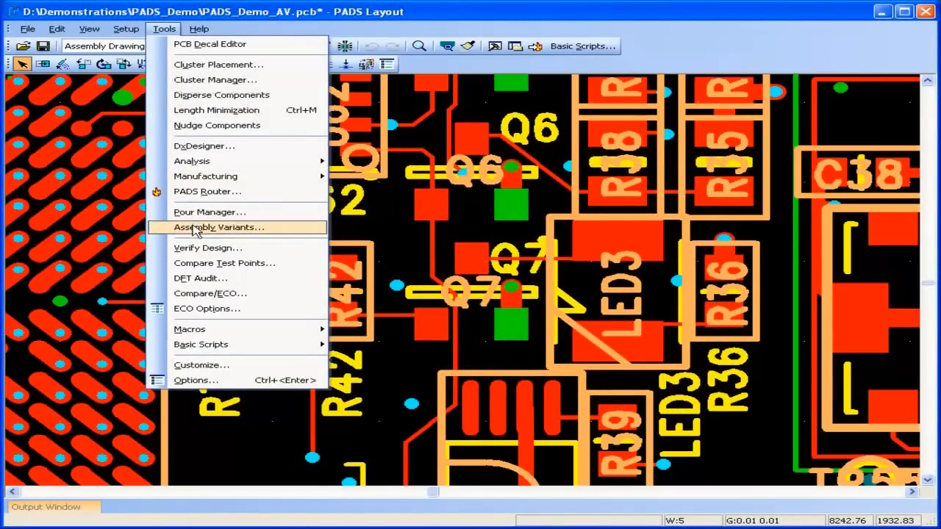
left_click(219, 227)
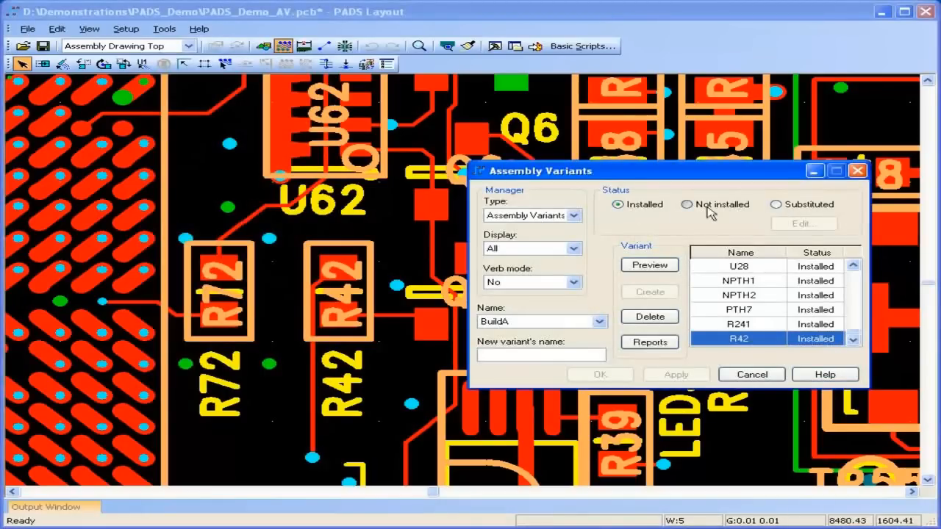
left_click(777, 204)
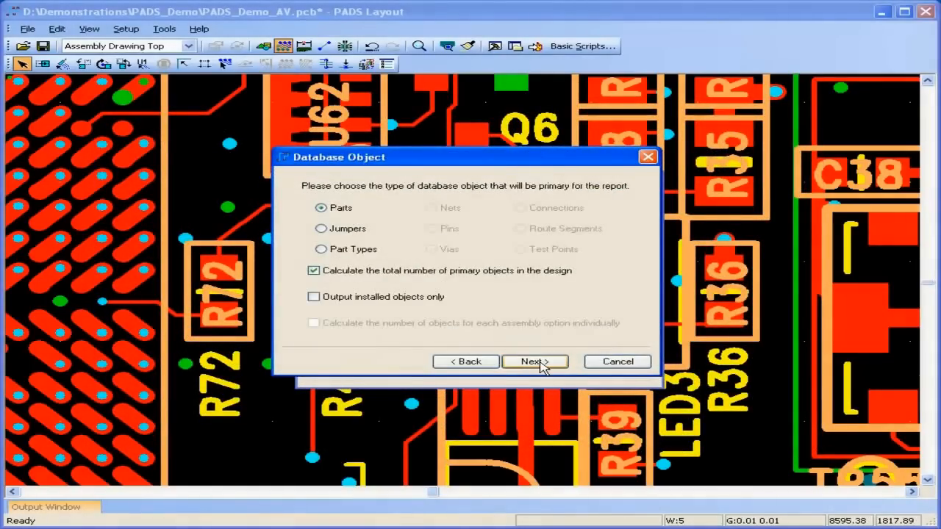
Limit the parts report to installed objects only and continue to the output file settings.
left_click(314, 296)
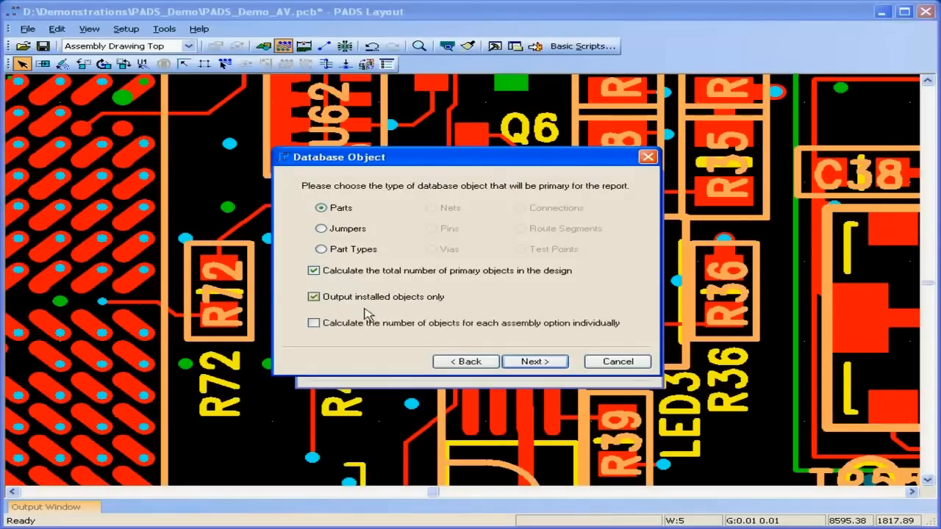
left_click(534, 361)
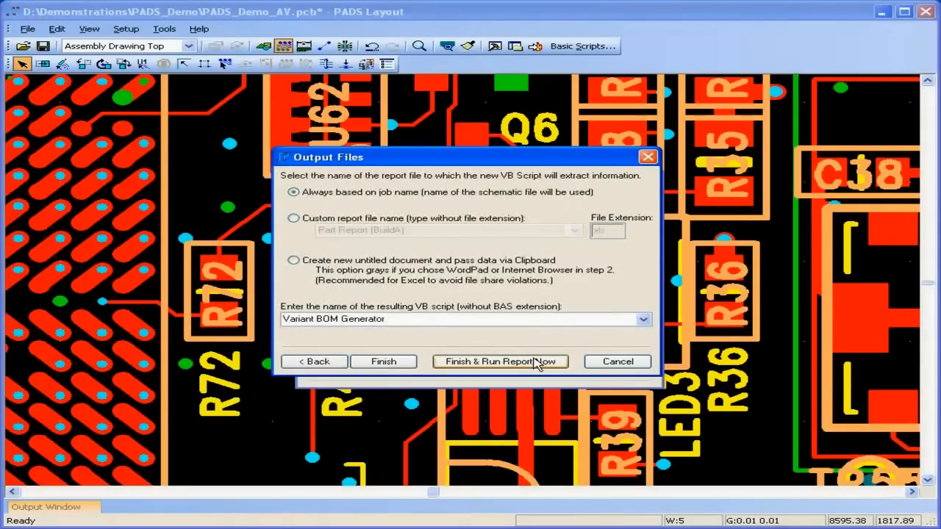